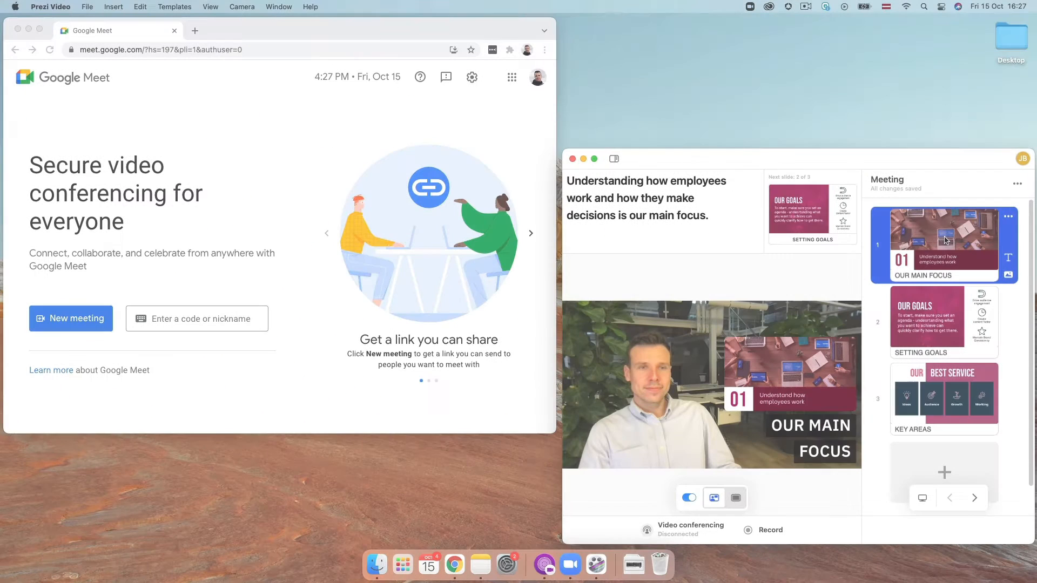
Return to the Our Main Focus slide and start an instant Google Meet meeting.
click(975, 497)
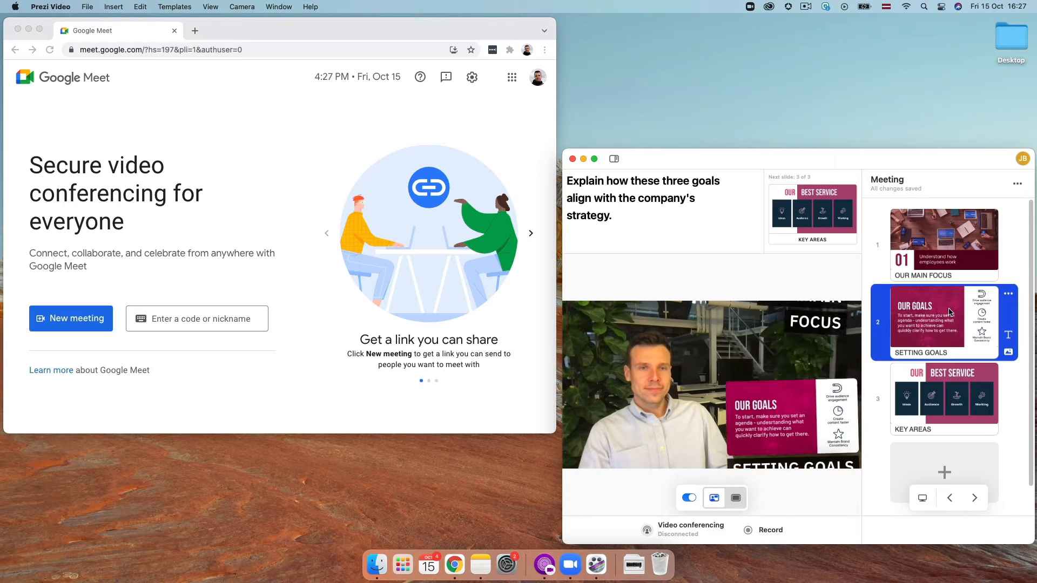
click(944, 396)
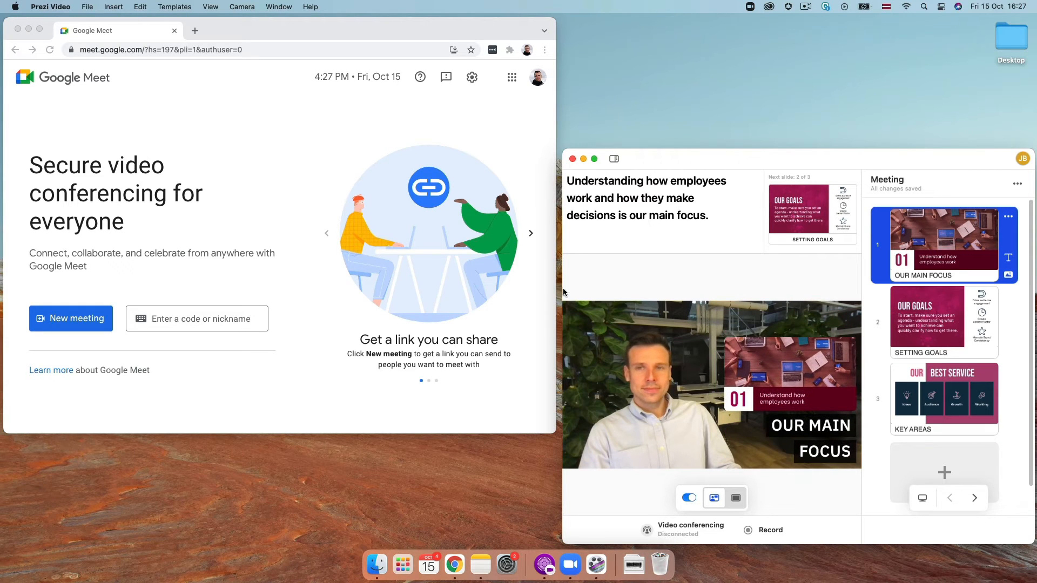
click(70, 317)
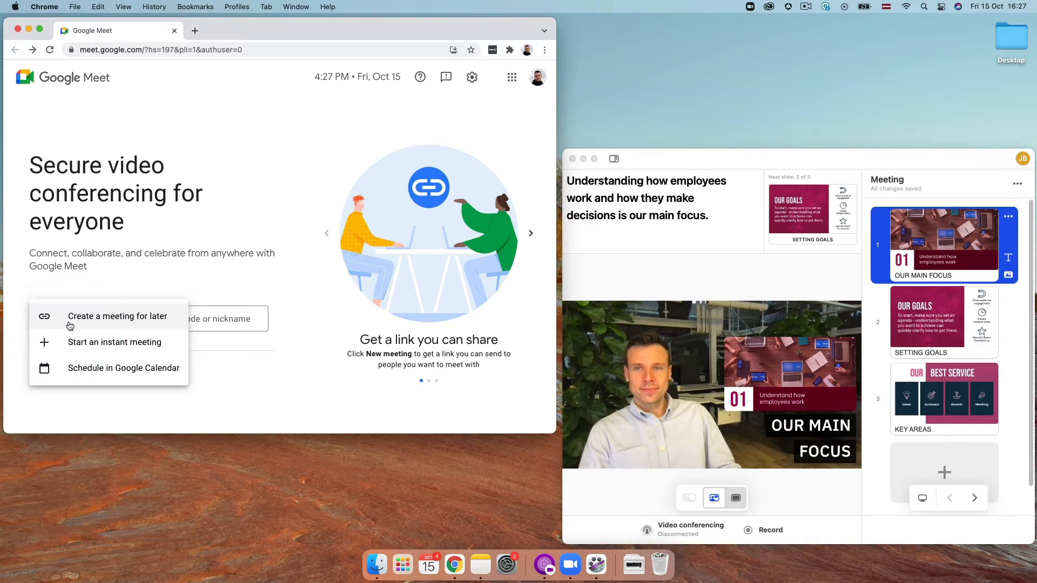
click(115, 342)
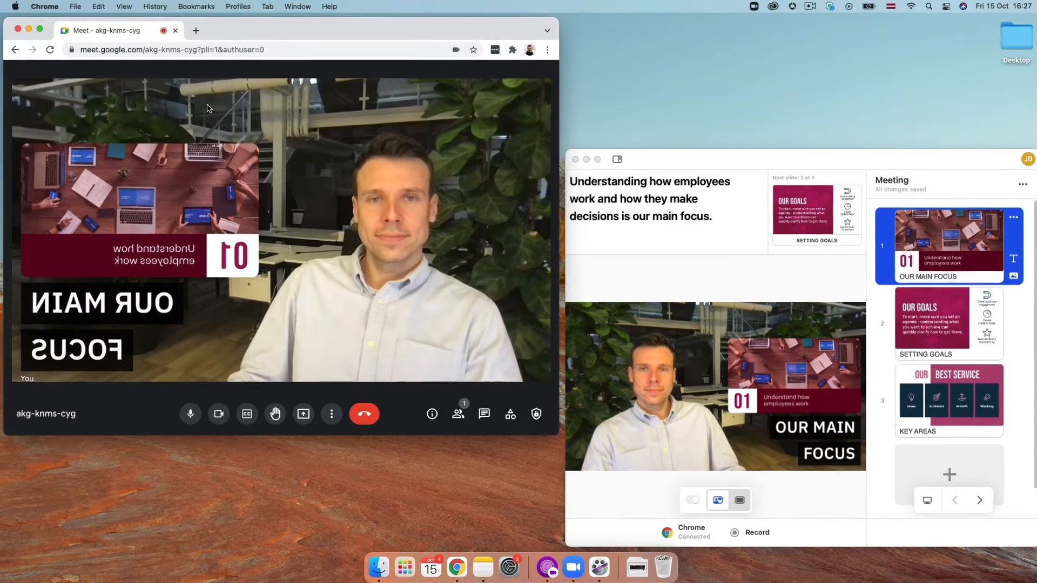
click(332, 414)
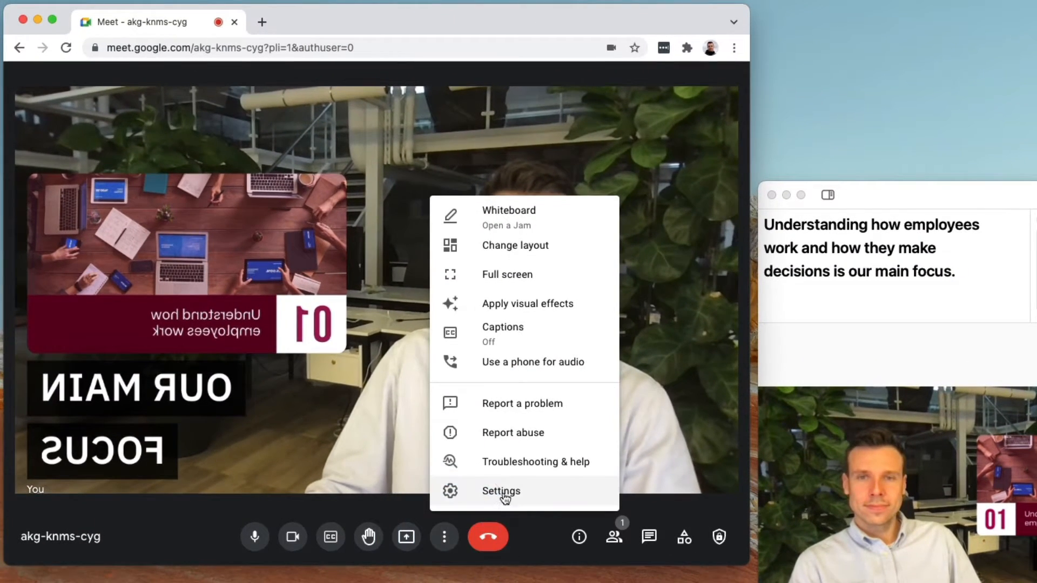
click(500, 490)
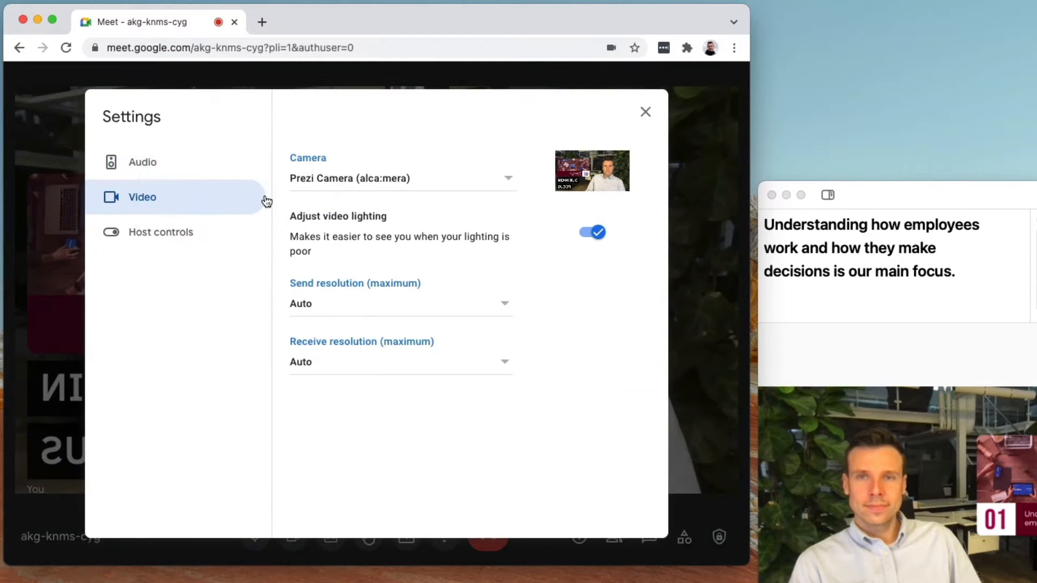
mouse_move(534, 145)
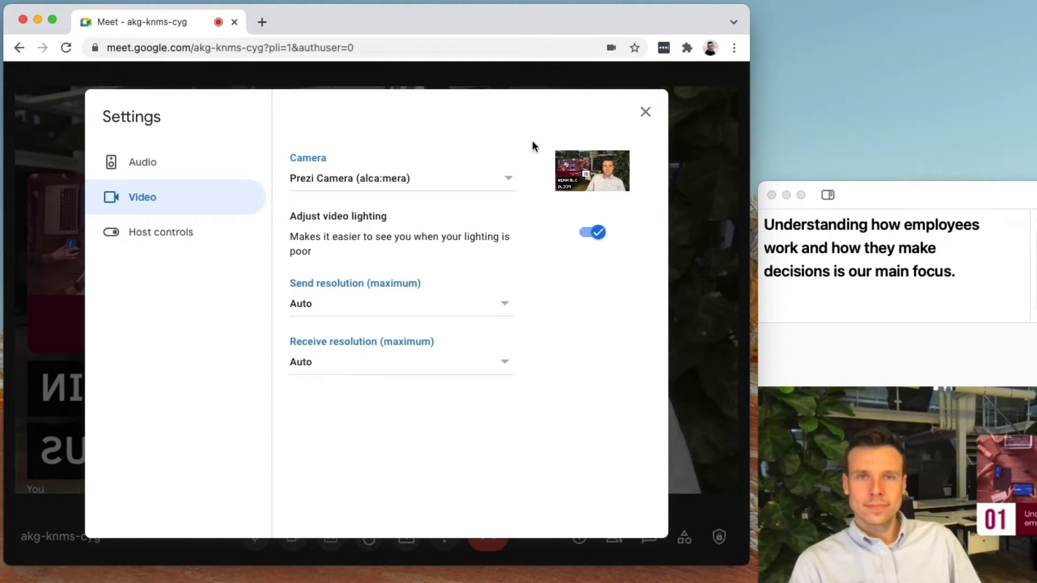
click(644, 111)
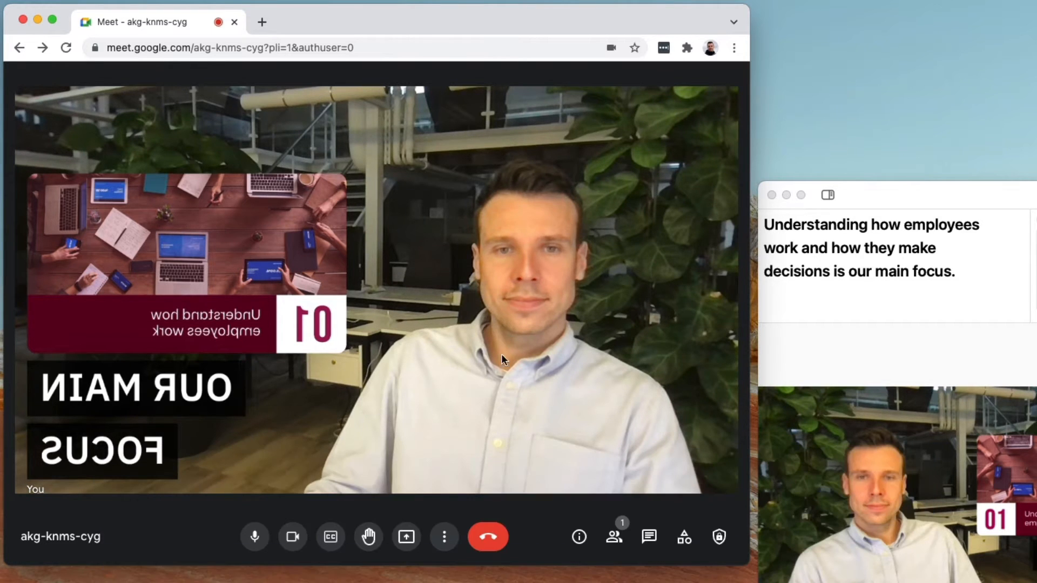
Choose the Sidebar layout from More options > Change layout and close the dialog.
click(444, 537)
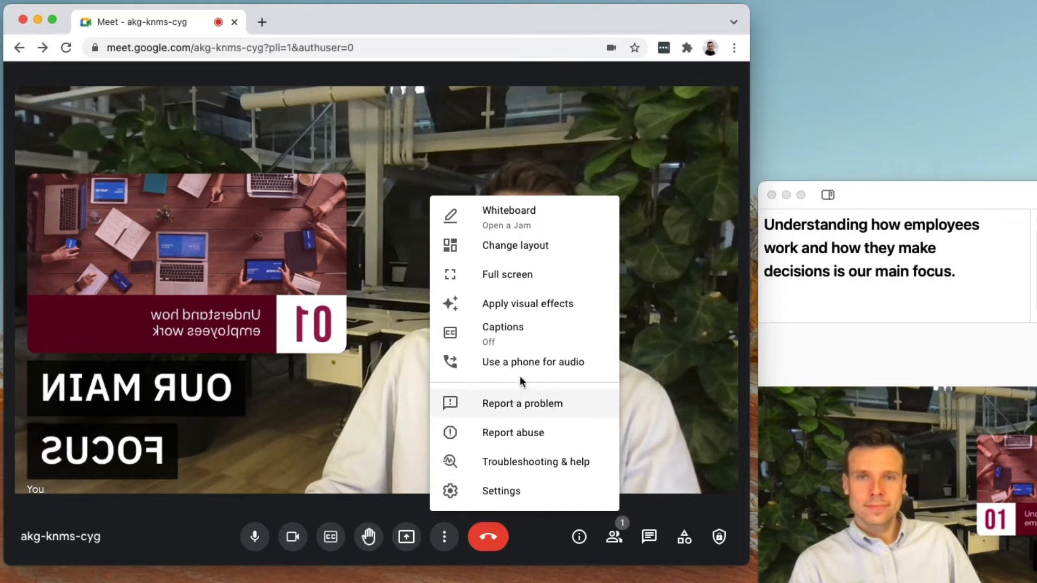
click(514, 246)
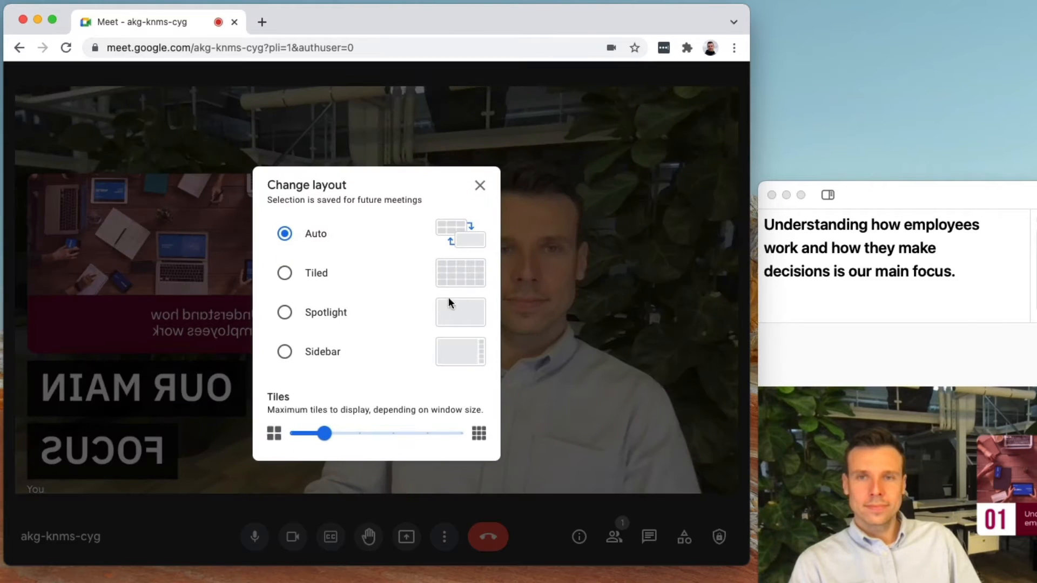
click(284, 351)
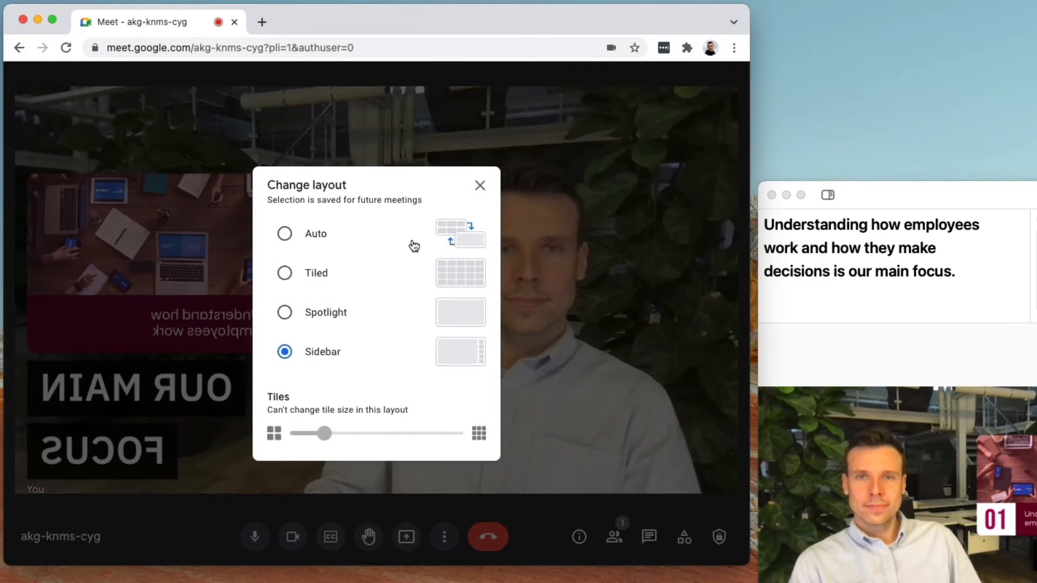
click(480, 185)
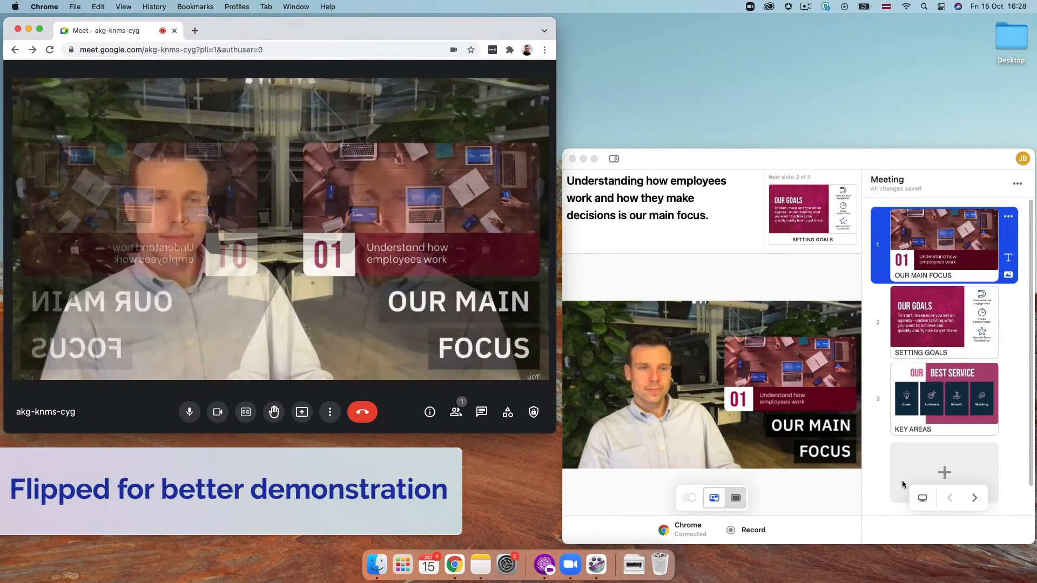
Bring Prezi Video forward and advance to slide 2, Setting Goals.
click(689, 497)
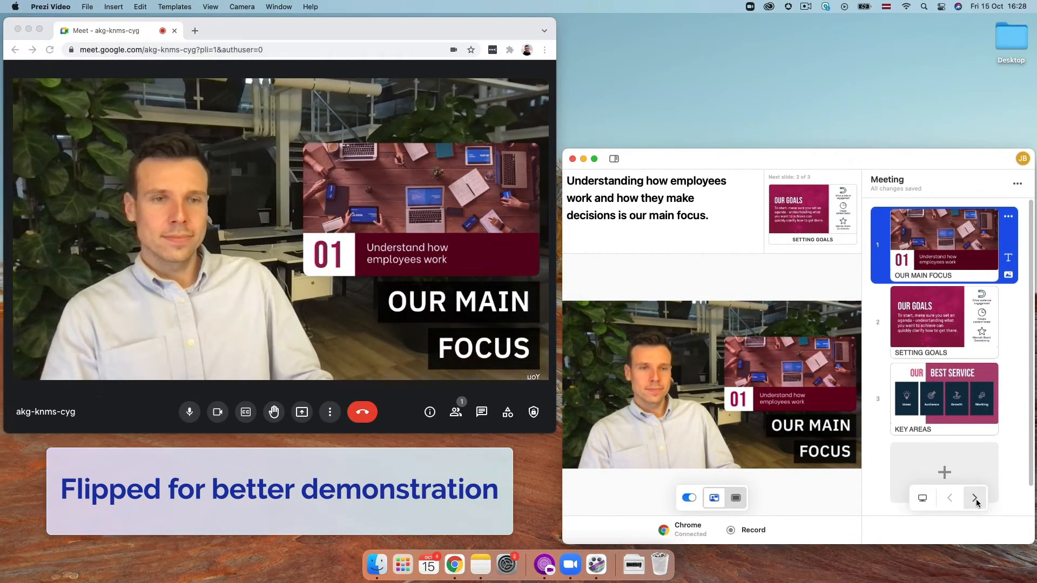
click(974, 498)
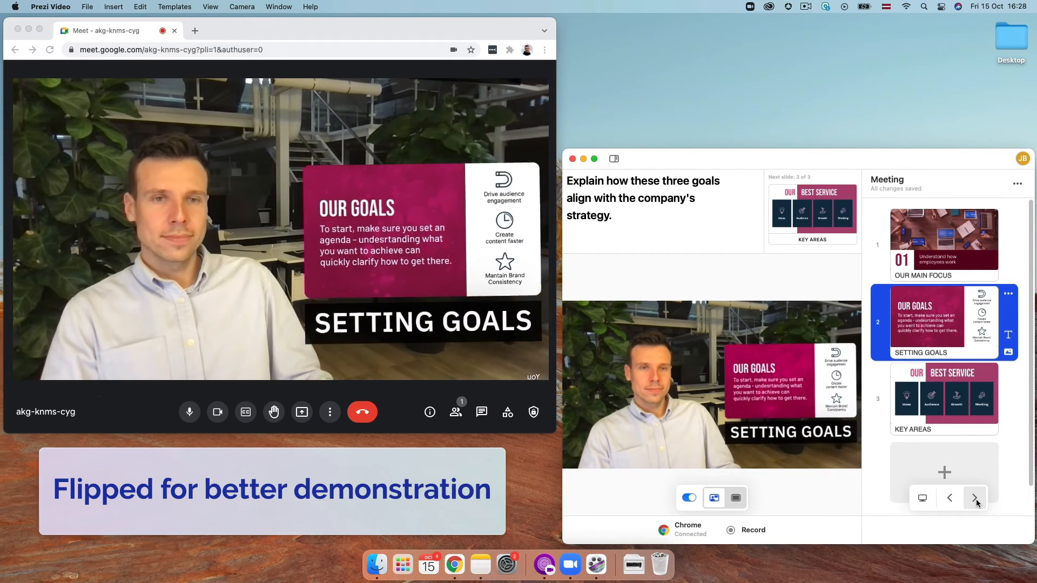
click(974, 498)
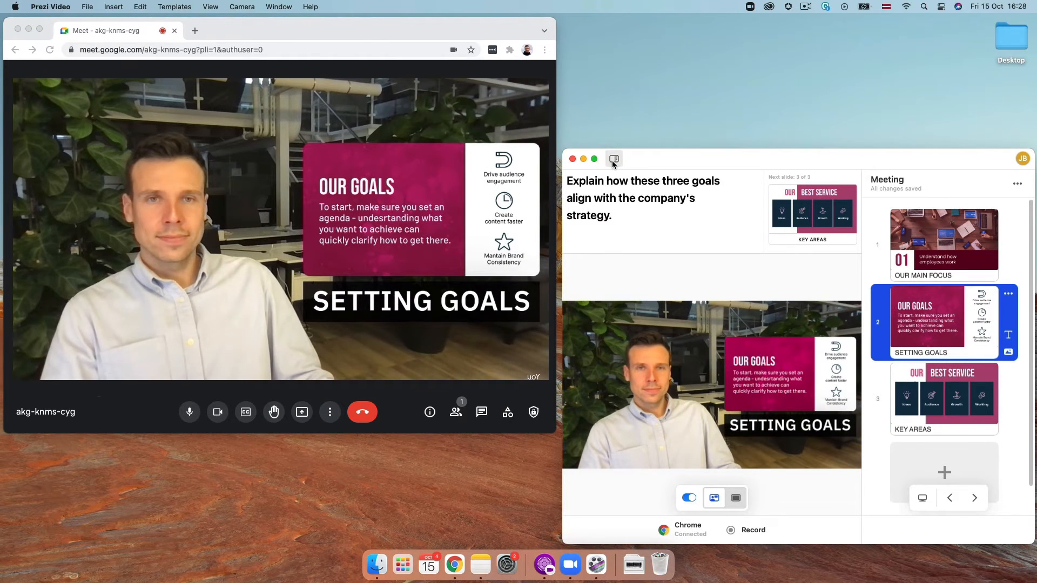
Hide the live preview, toggle slide visibility, then show the slide alone without the presenter.
click(614, 158)
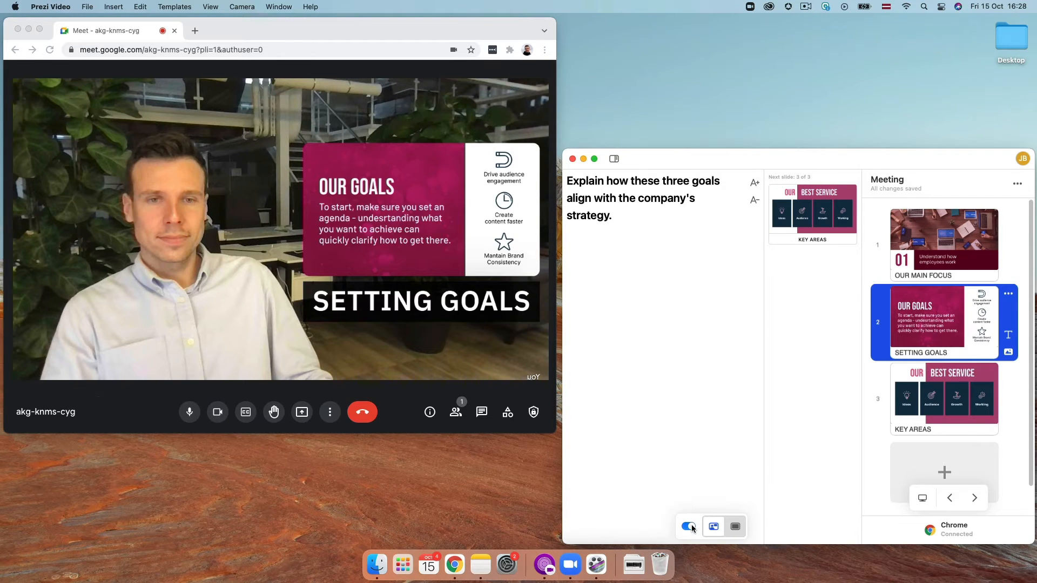
click(688, 526)
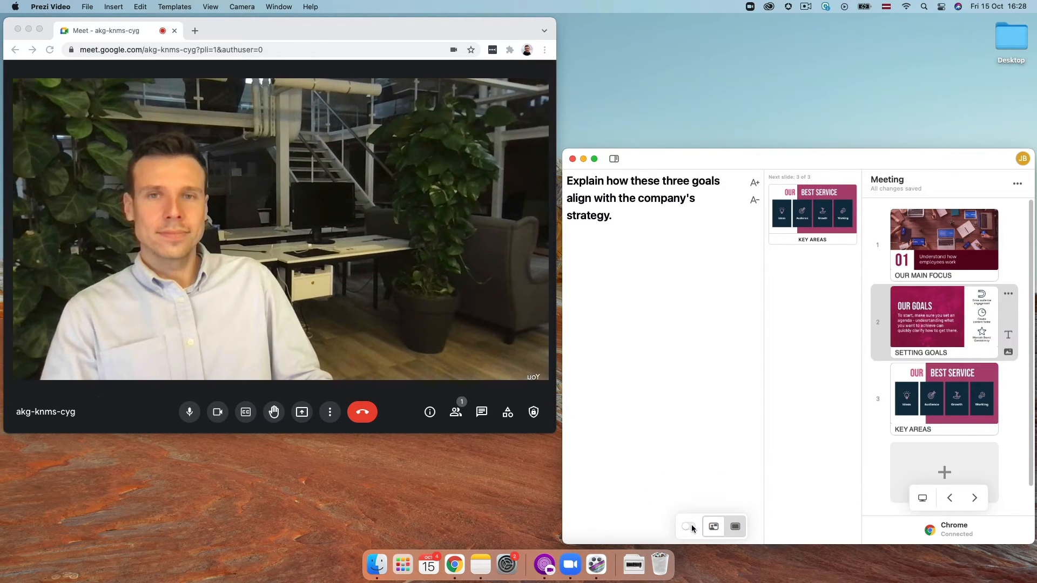
click(689, 526)
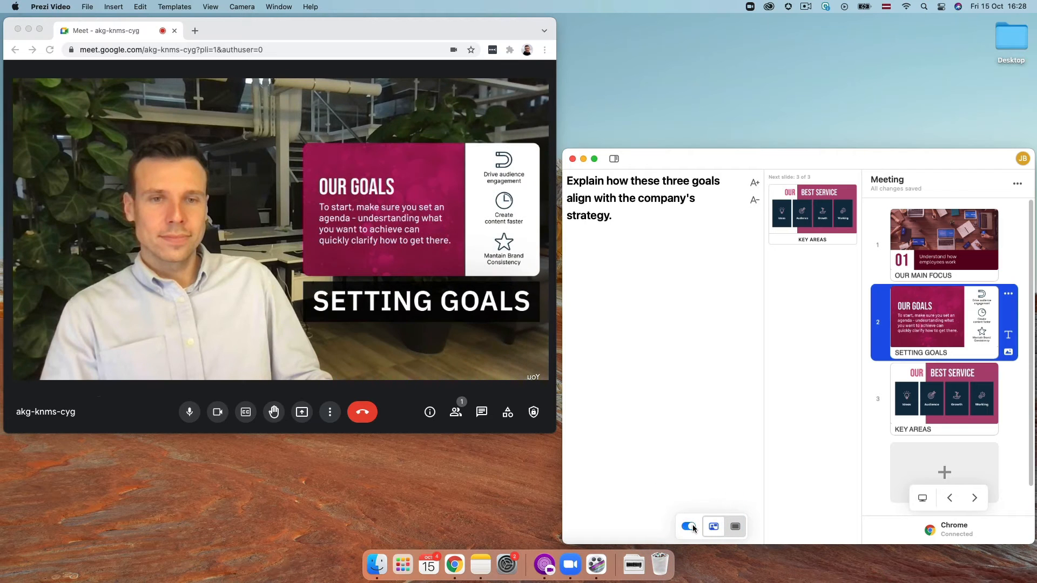
click(735, 526)
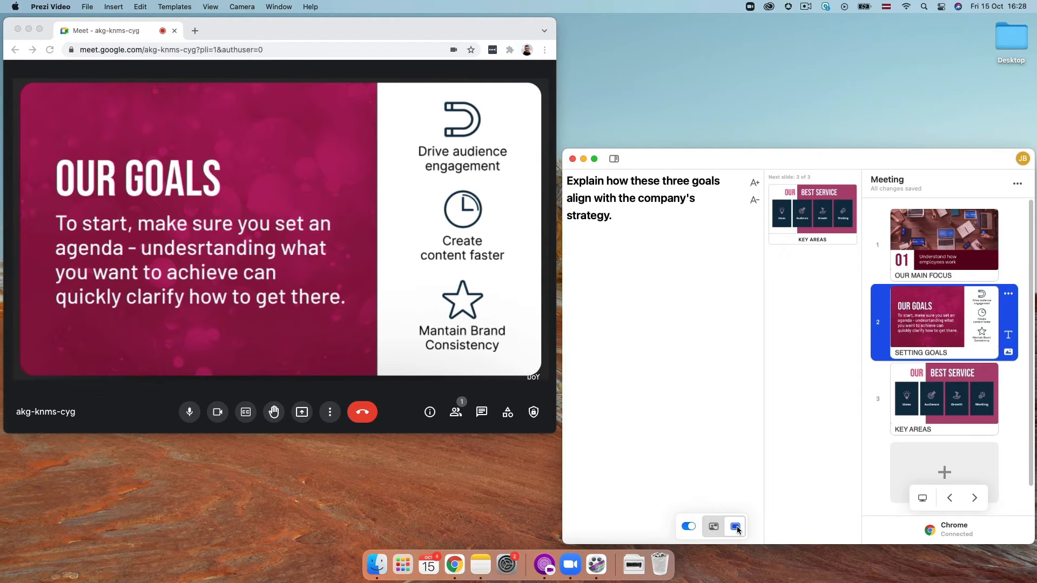
Restore the presenter beside the slide and share the DELL P2719H display.
click(713, 526)
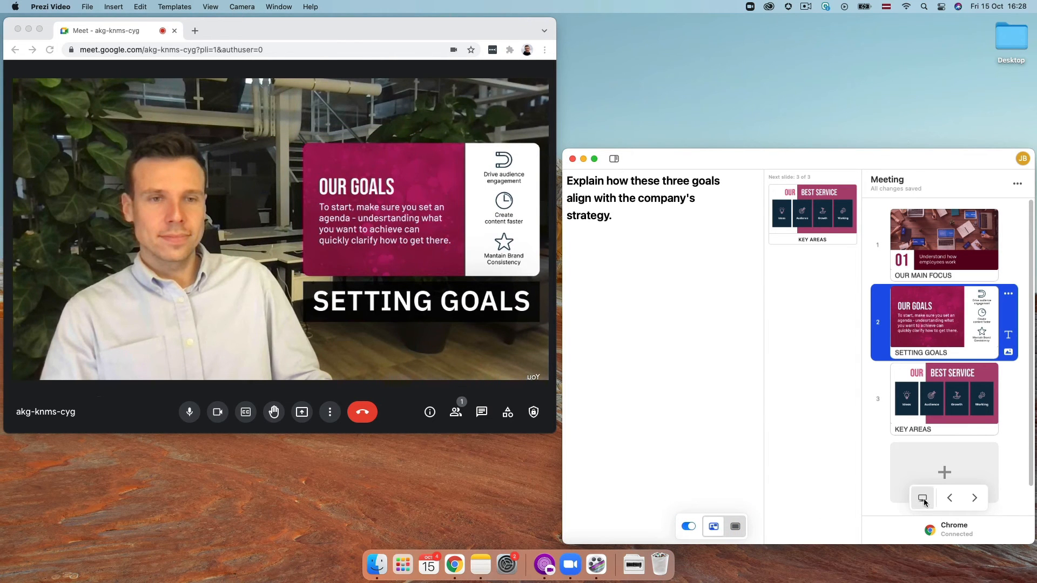
click(301, 411)
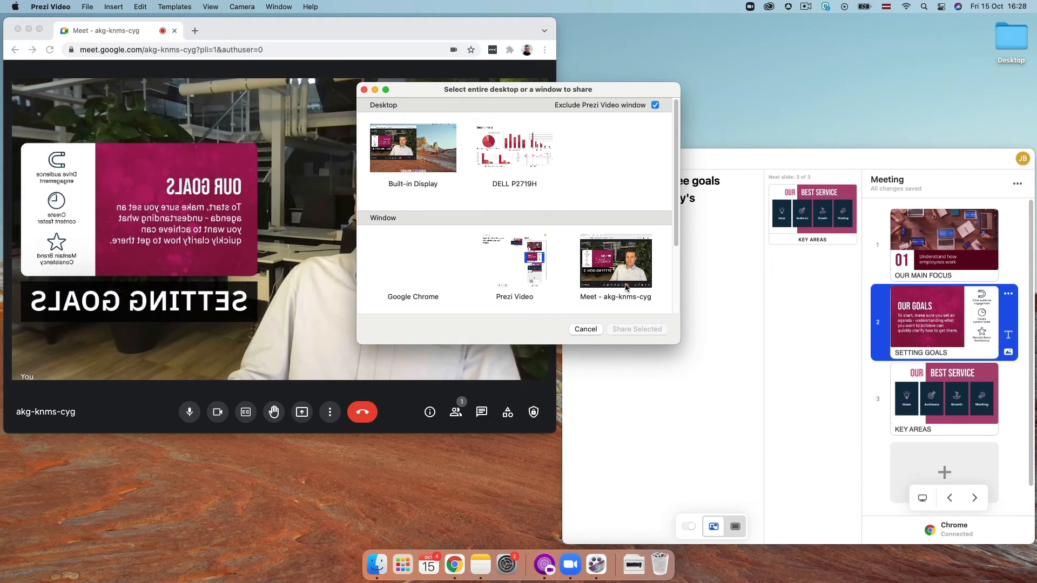
click(514, 147)
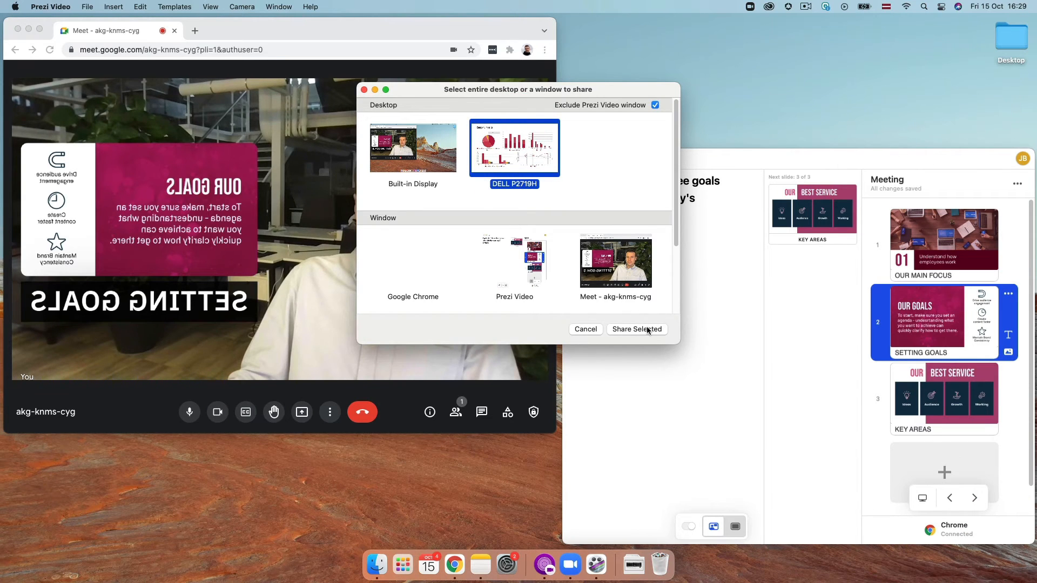
click(636, 328)
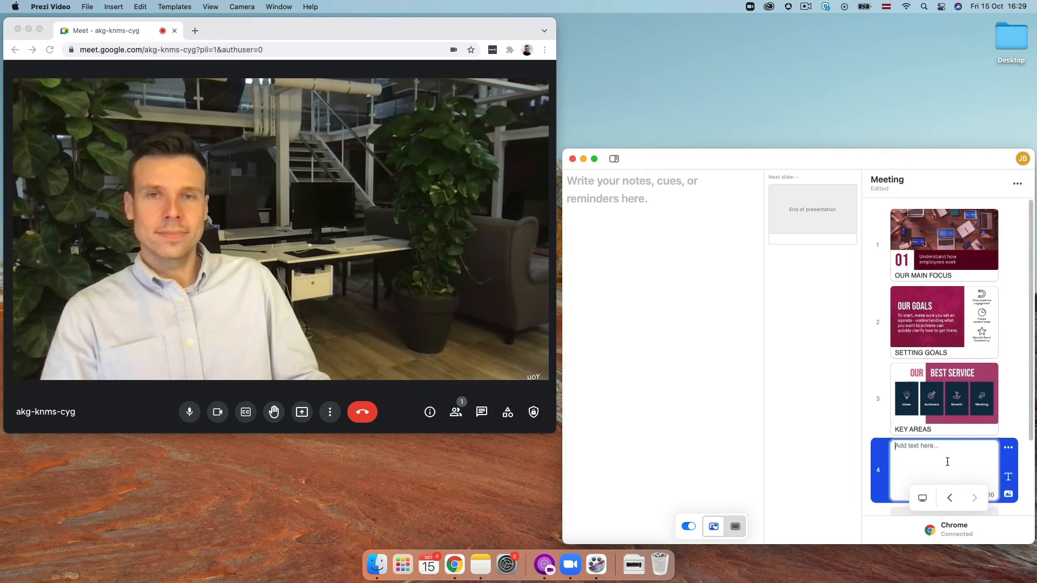
Write 'Thanks for joining' on slide 4 and browse stickers for a thank-you visual.
text(Thanks for joining)
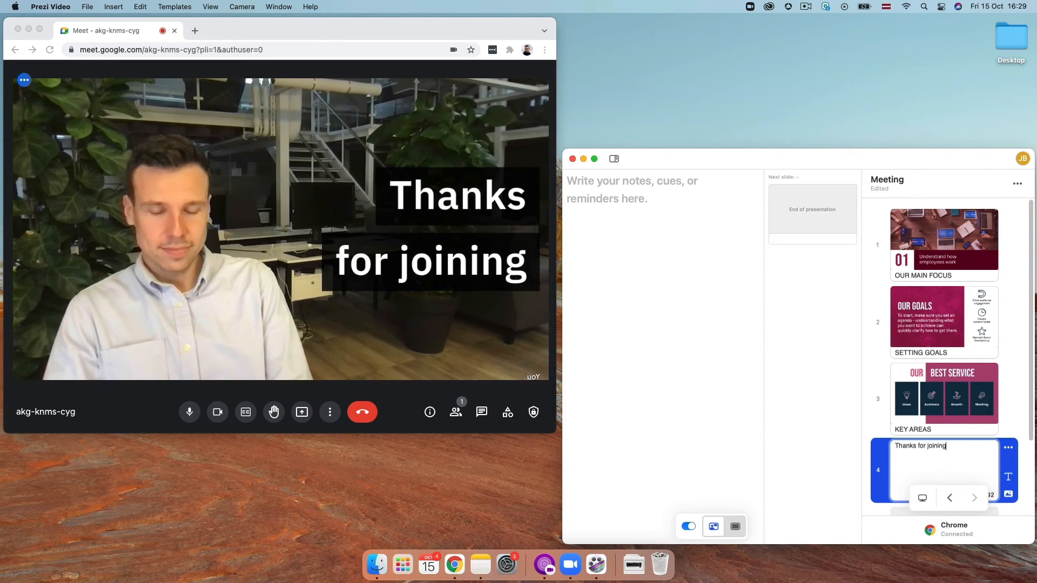
click(1007, 495)
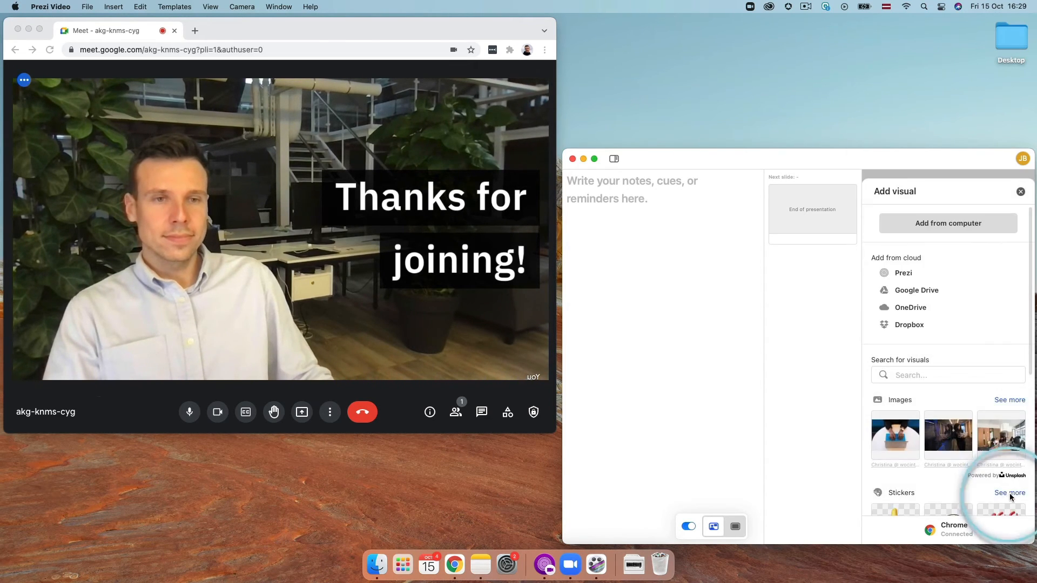
click(1020, 191)
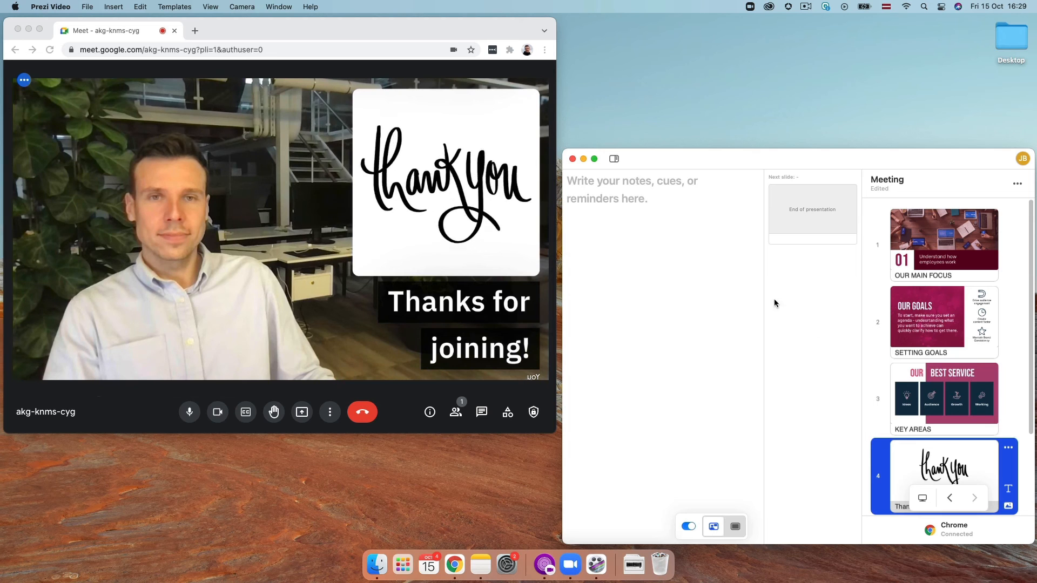
Quit Prezi Video without saving and open the Meet call's video settings.
click(573, 159)
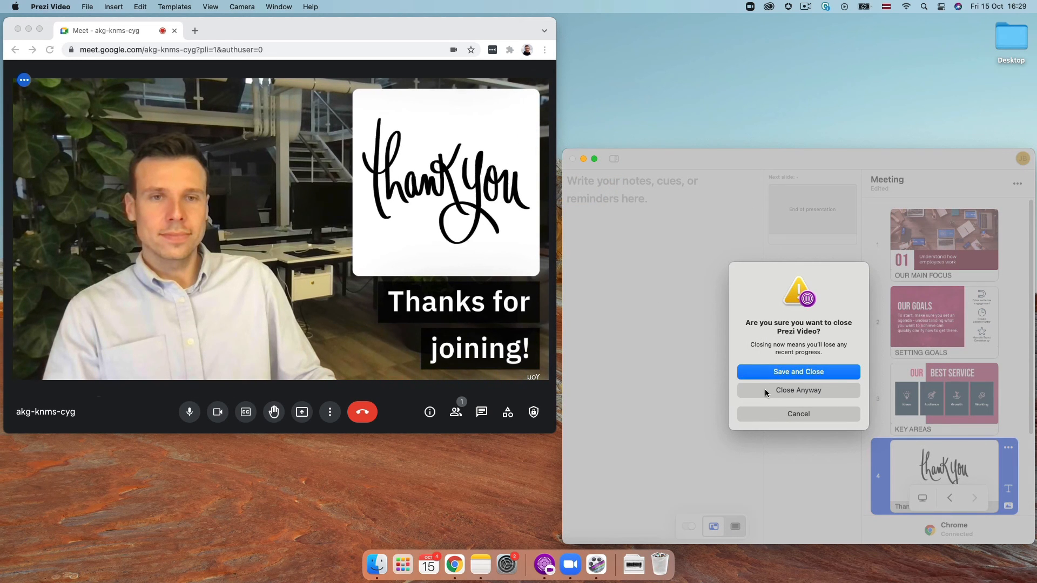
click(797, 390)
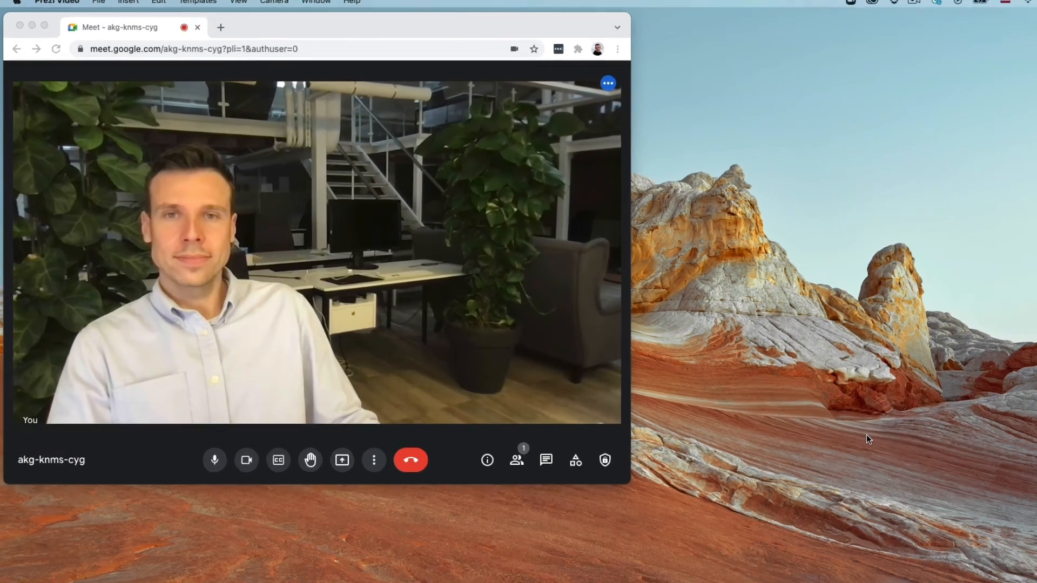
click(373, 460)
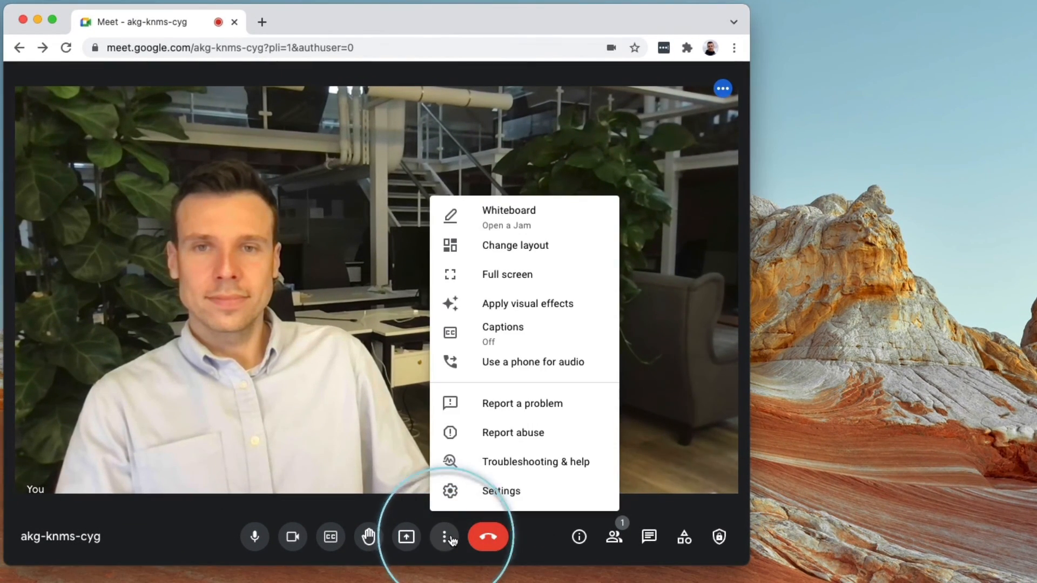
click(500, 490)
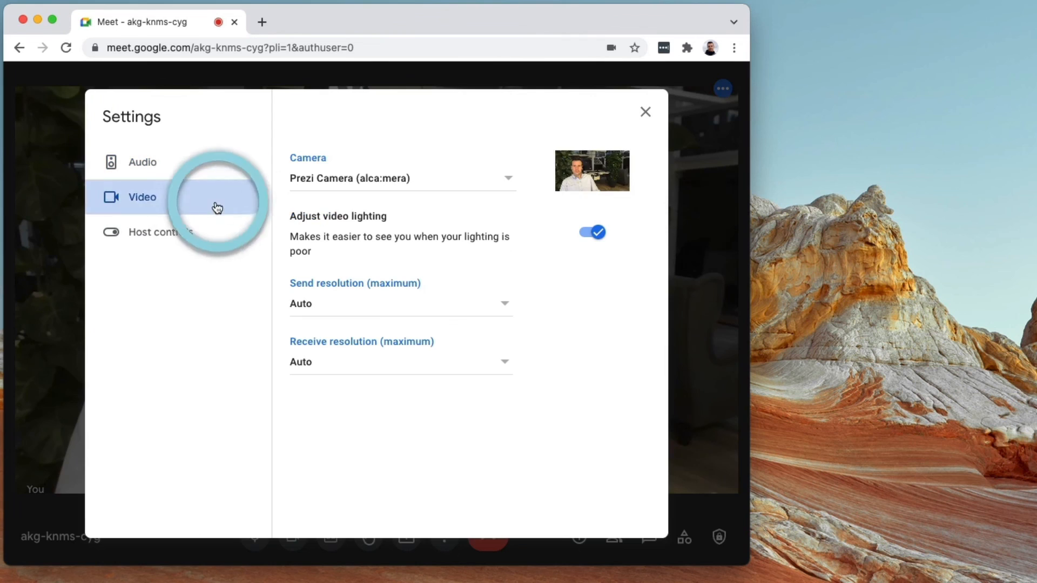